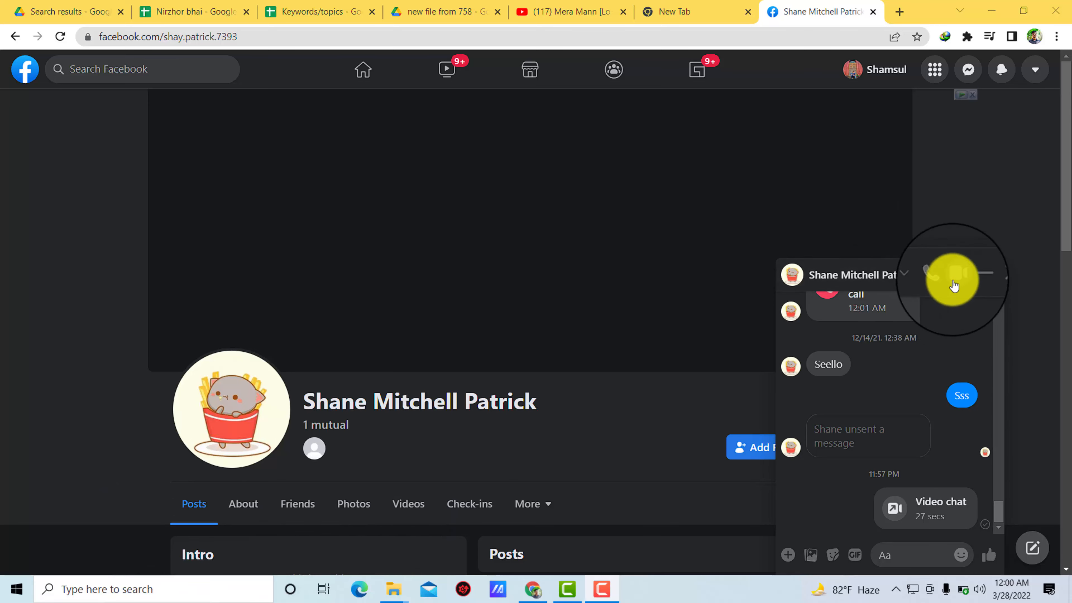
mouse_move(953, 278)
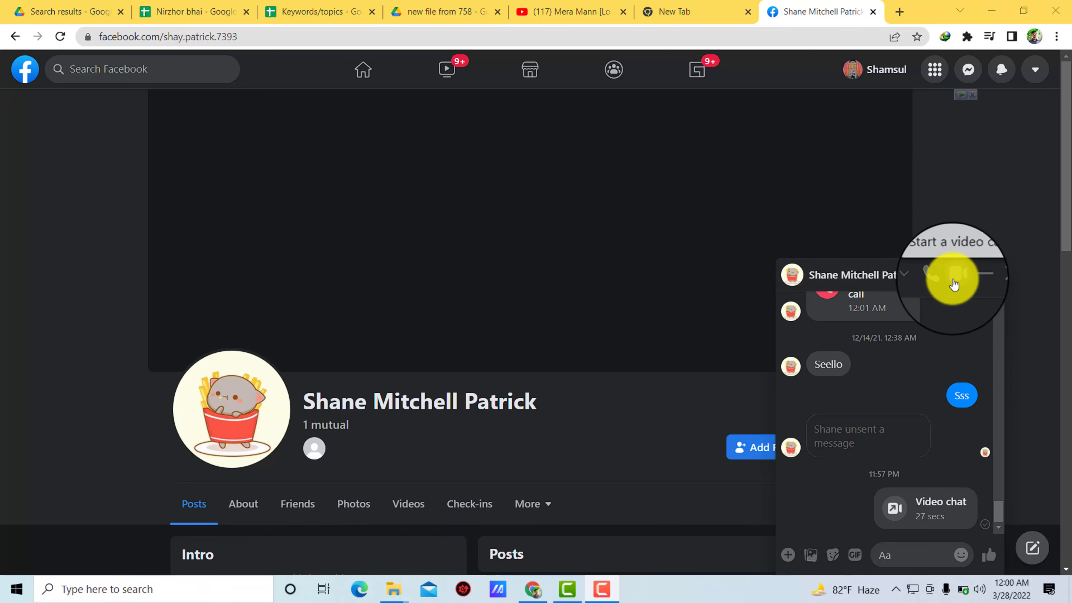
left_click(953, 282)
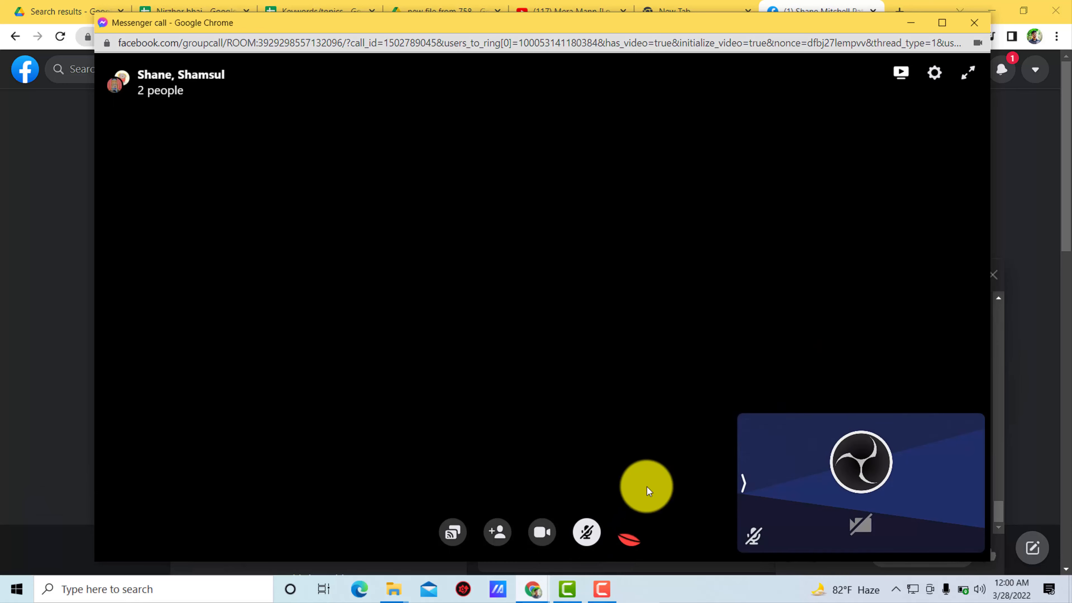
- Bring up the call window's Settings panel showing the current camera source
left_click(586, 532)
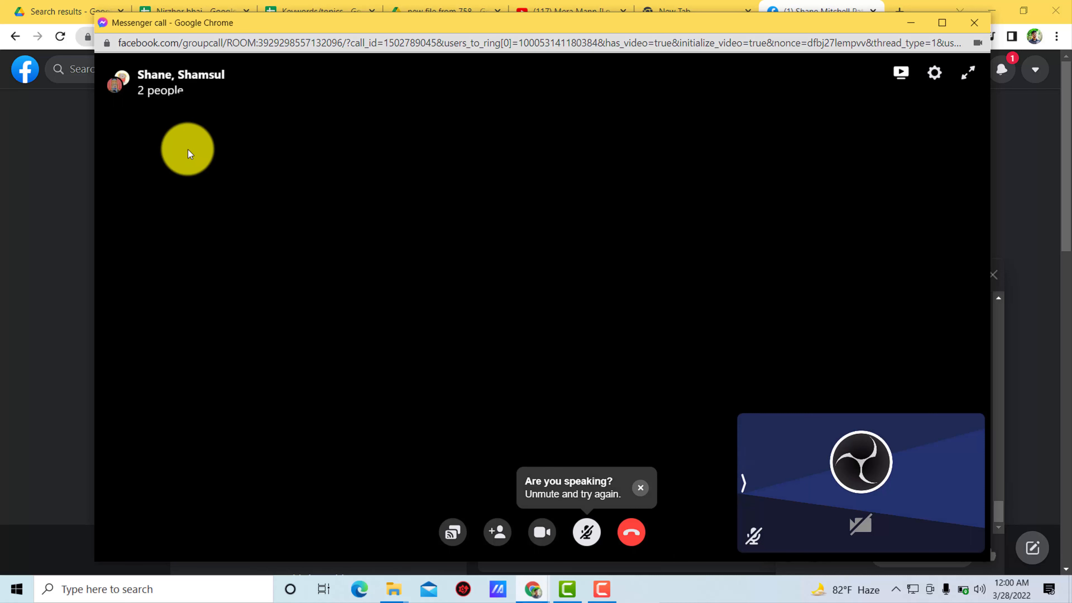
mouse_move(825, 228)
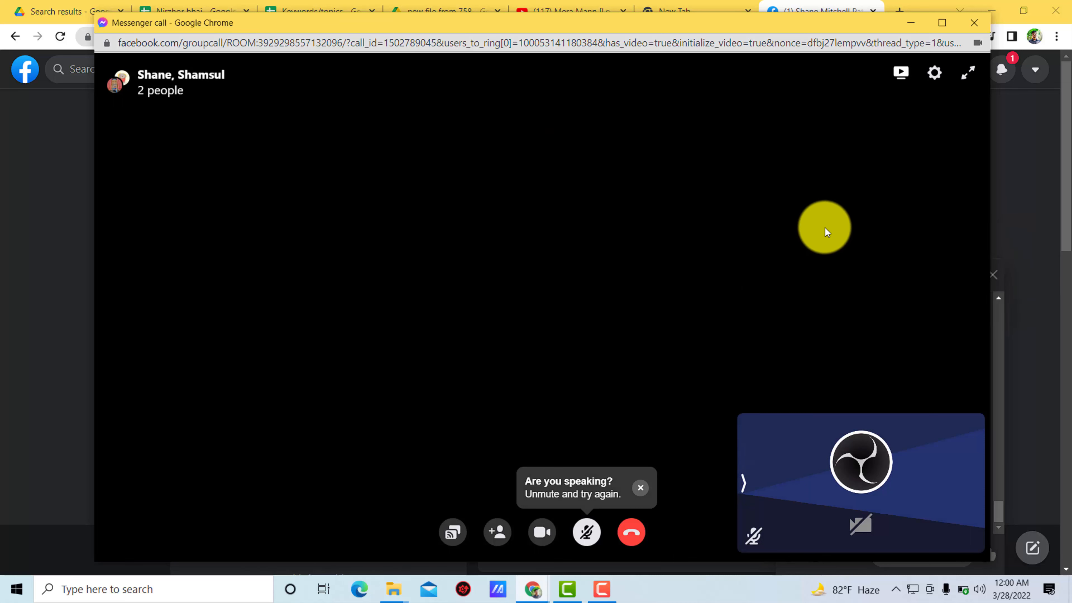
mouse_move(832, 146)
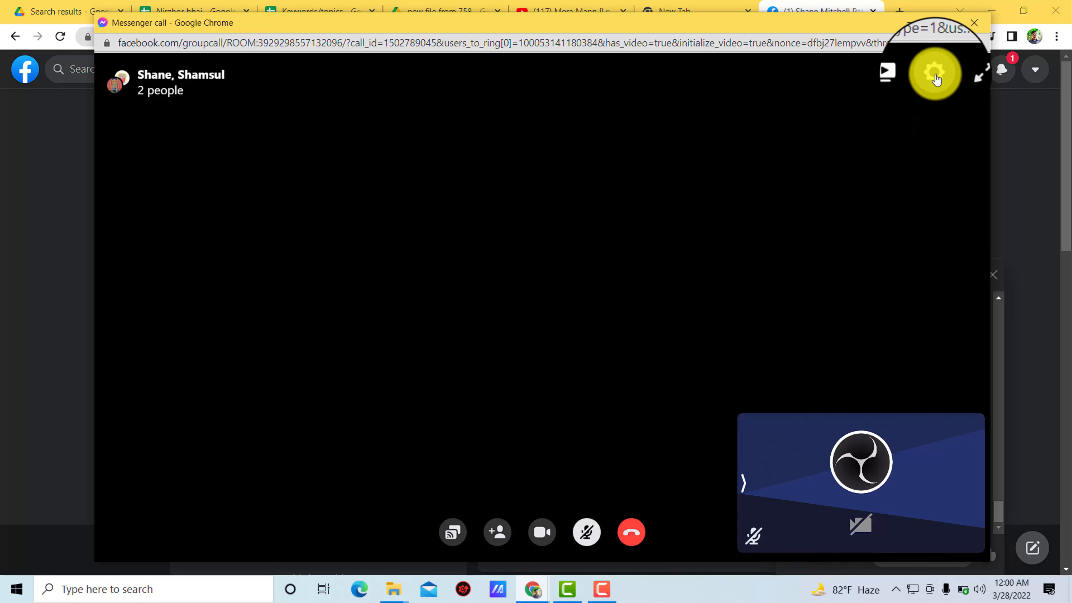
mouse_move(934, 73)
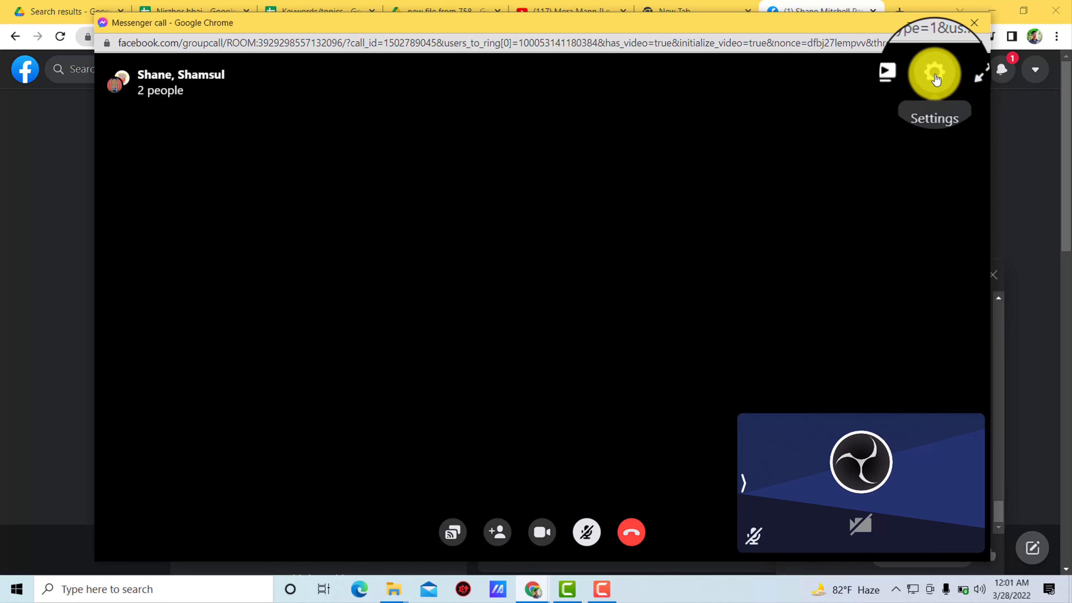
mouse_move(935, 75)
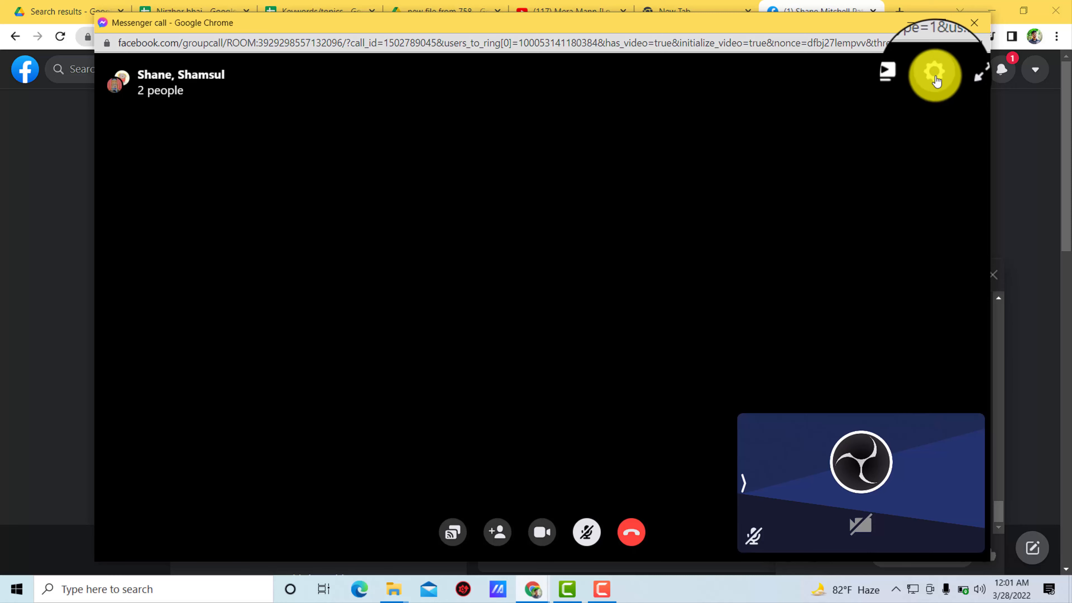
left_click(935, 73)
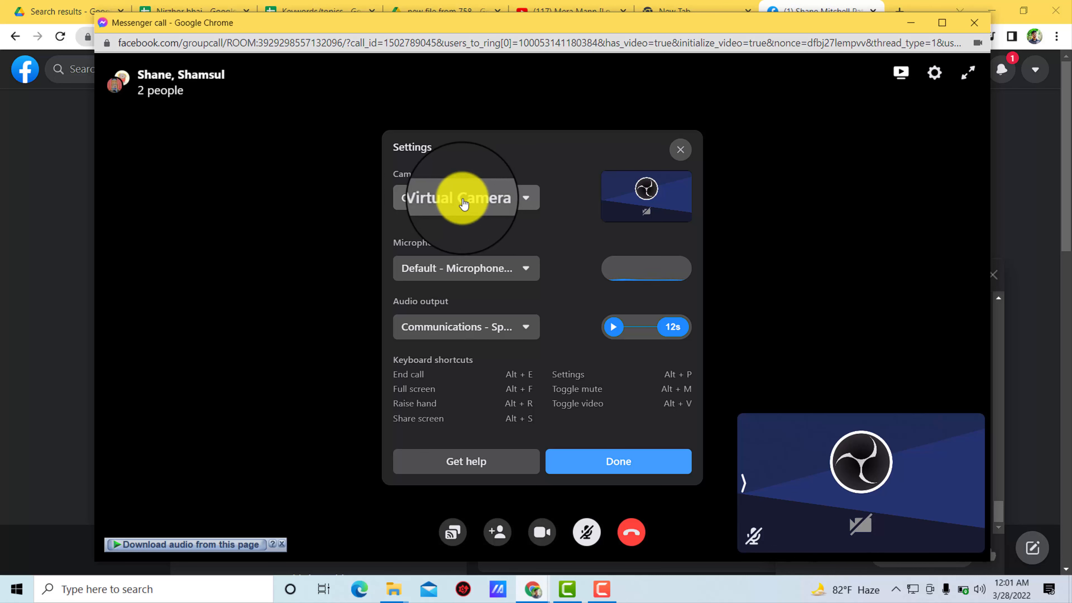
- Switch the call's camera from OBS Virtual Camera to USB Camera
left_click(465, 198)
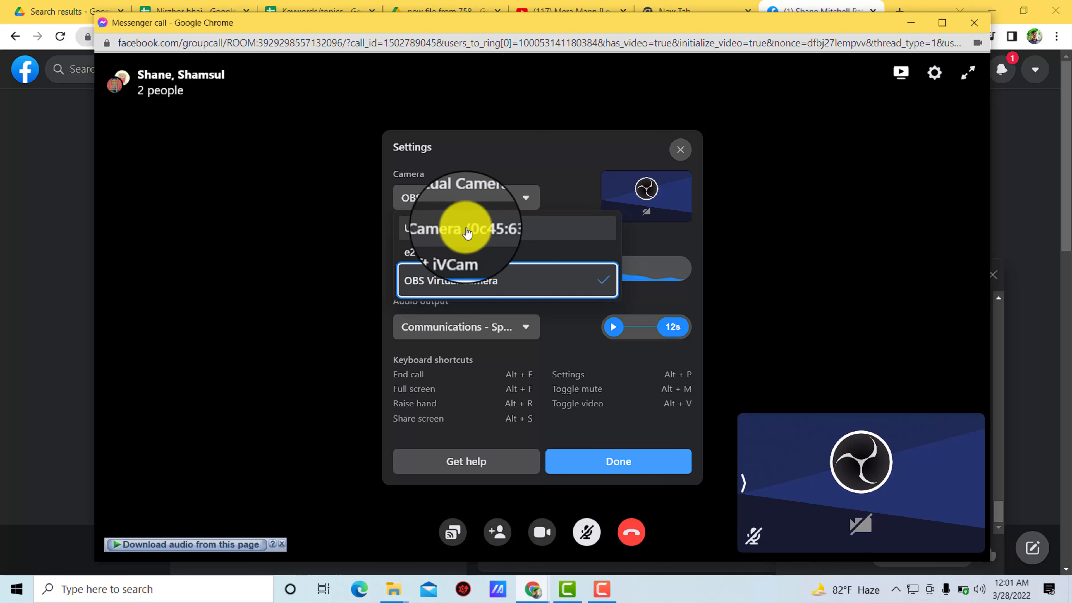
left_click(458, 227)
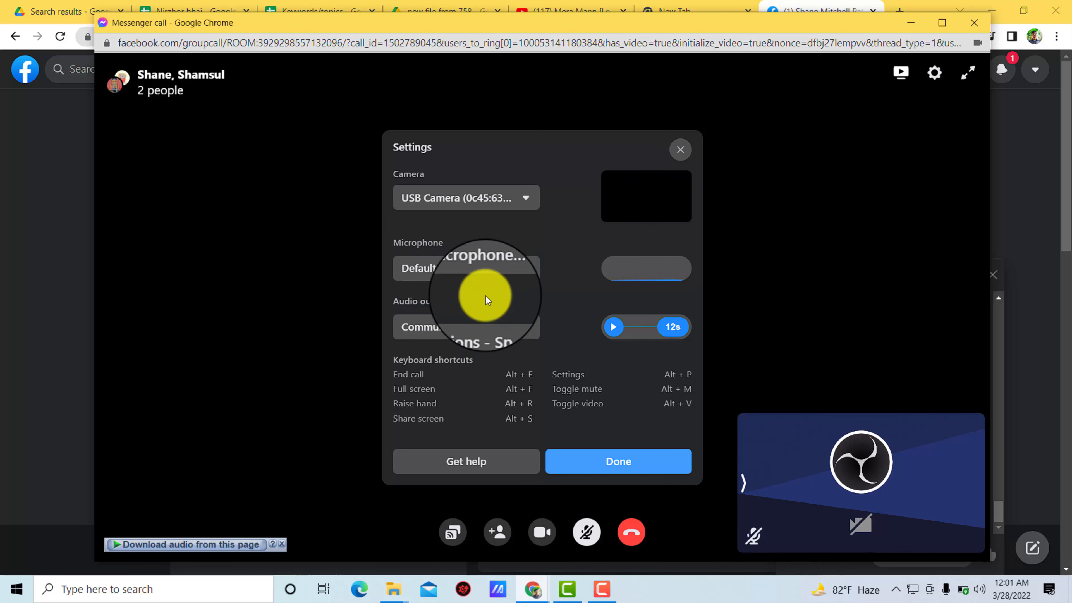
mouse_move(564, 400)
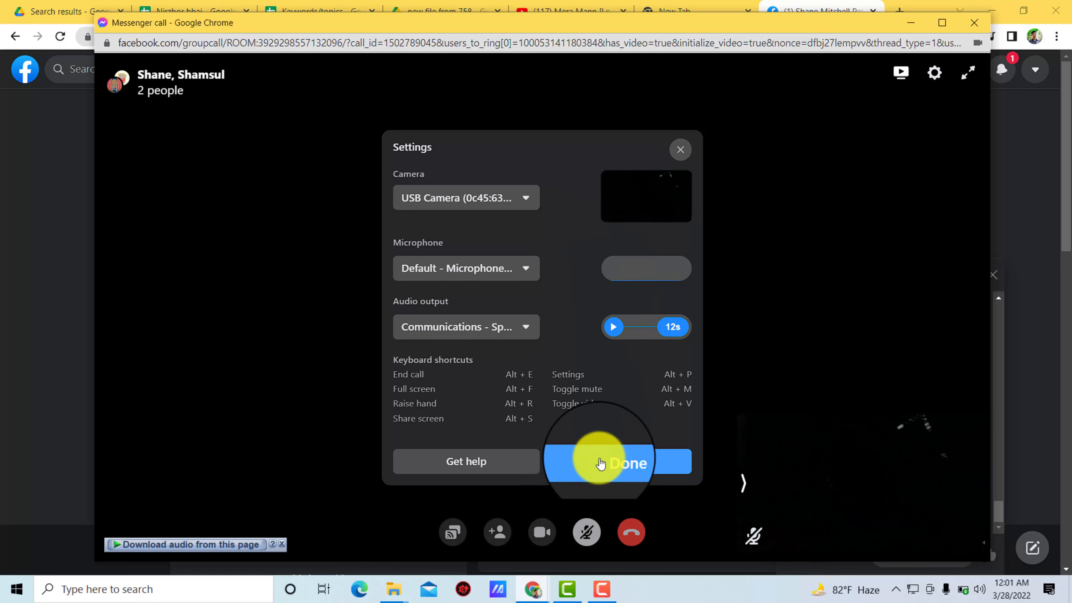
- Apply the USB camera, then return to Settings and choose e2eSoft iVCam as the camera
left_click(623, 463)
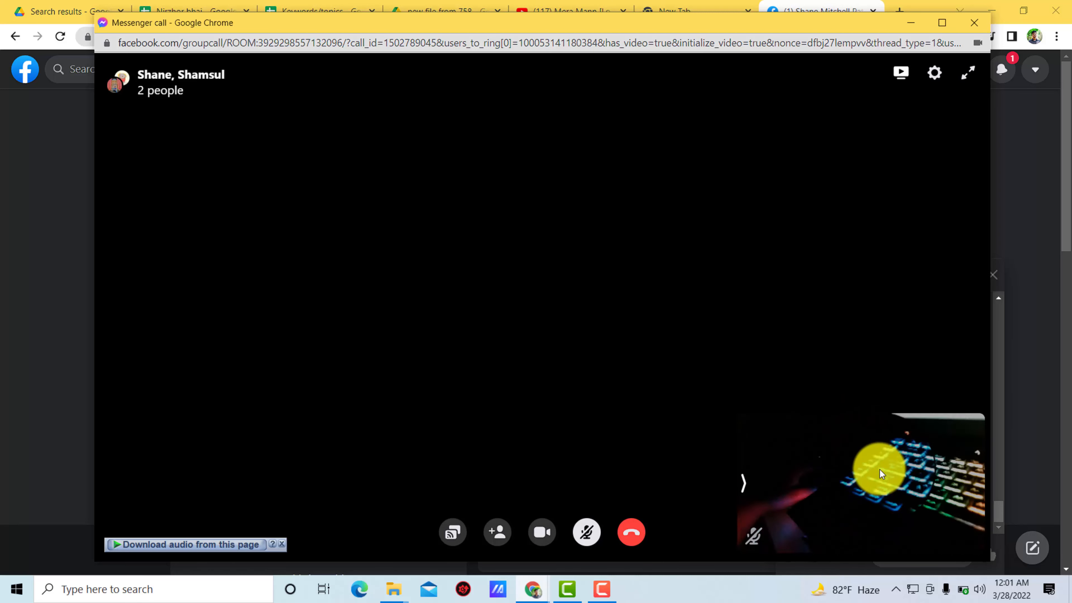
left_click(934, 73)
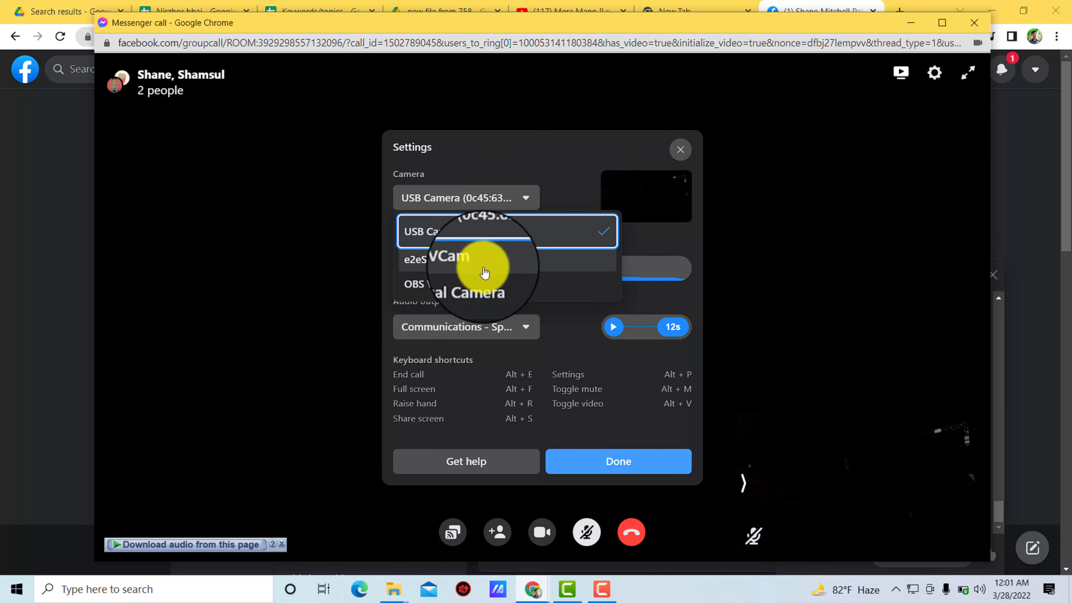
left_click(444, 258)
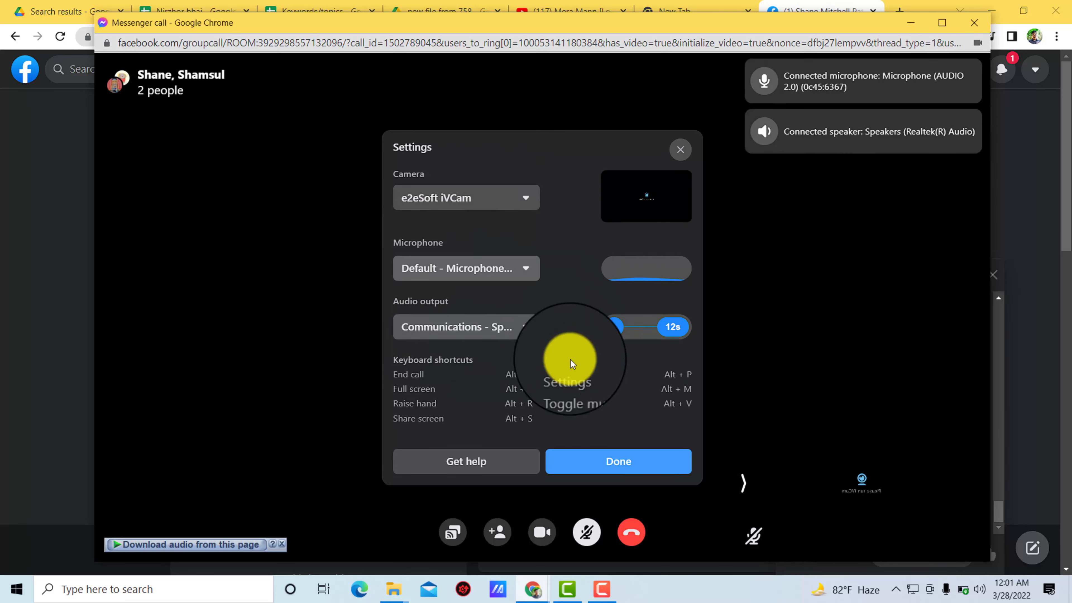